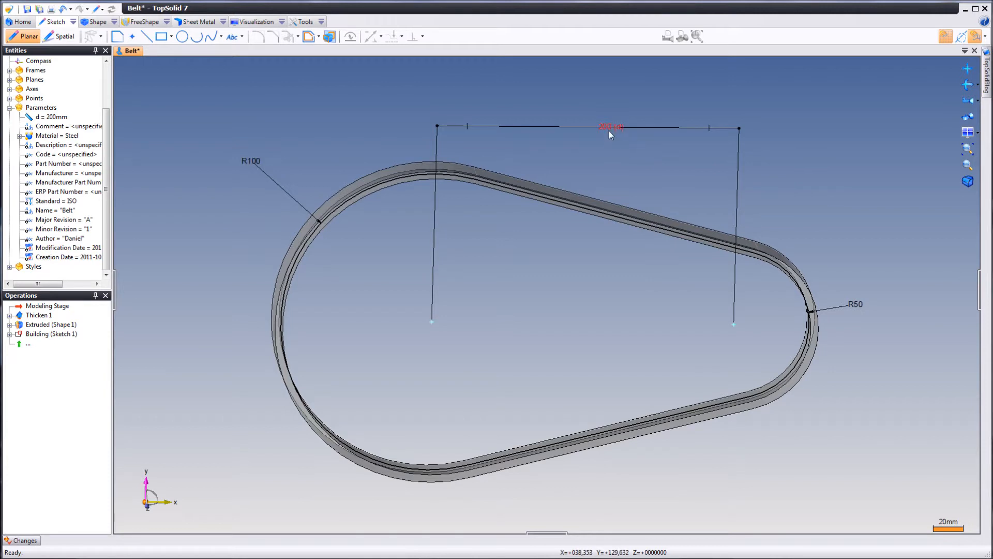
Edit the belt's driver dimension d from 200 mm to 250 mm and view the result at an angle.
double_click(610, 126)
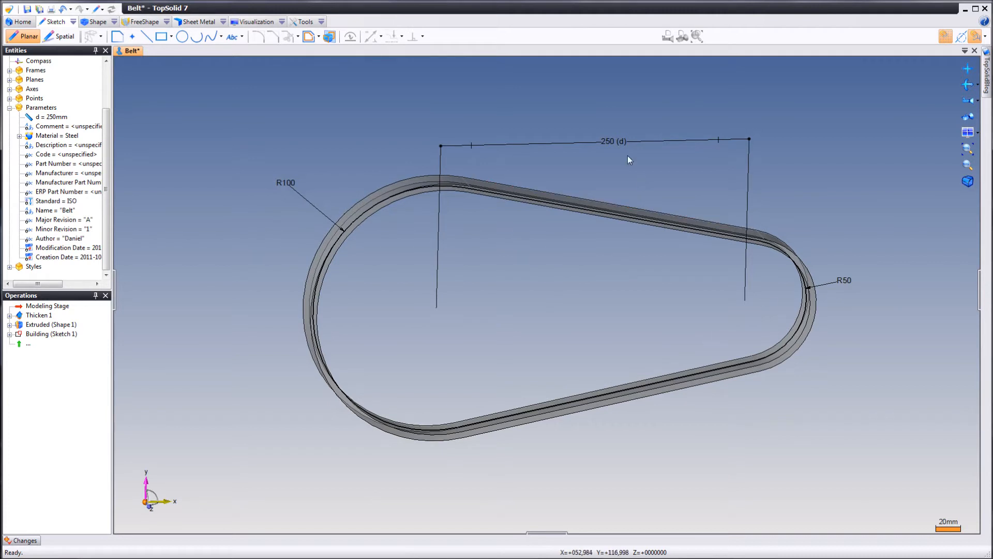
mouse_move(388, 281)
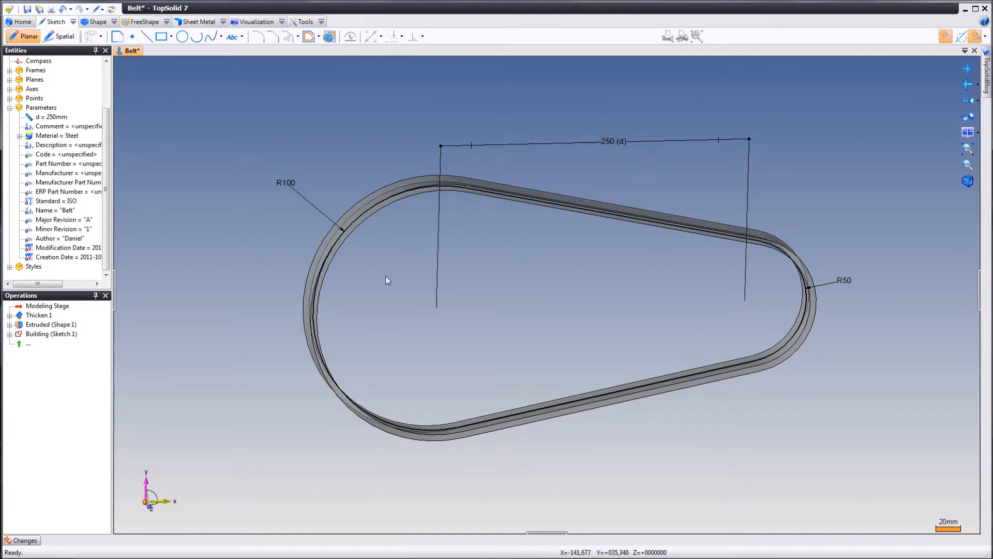
mouse_move(761, 316)
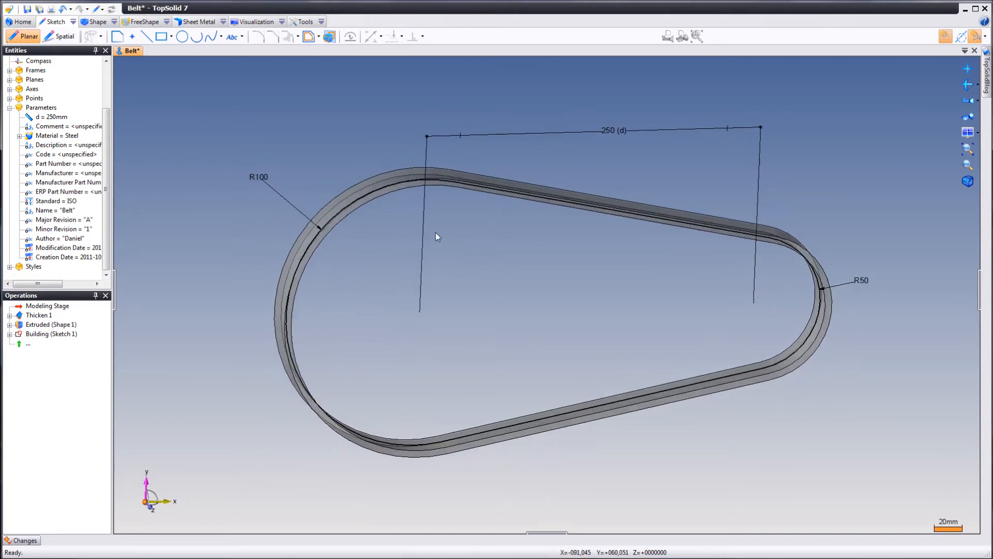
left_click_drag(436, 237, 212, 169)
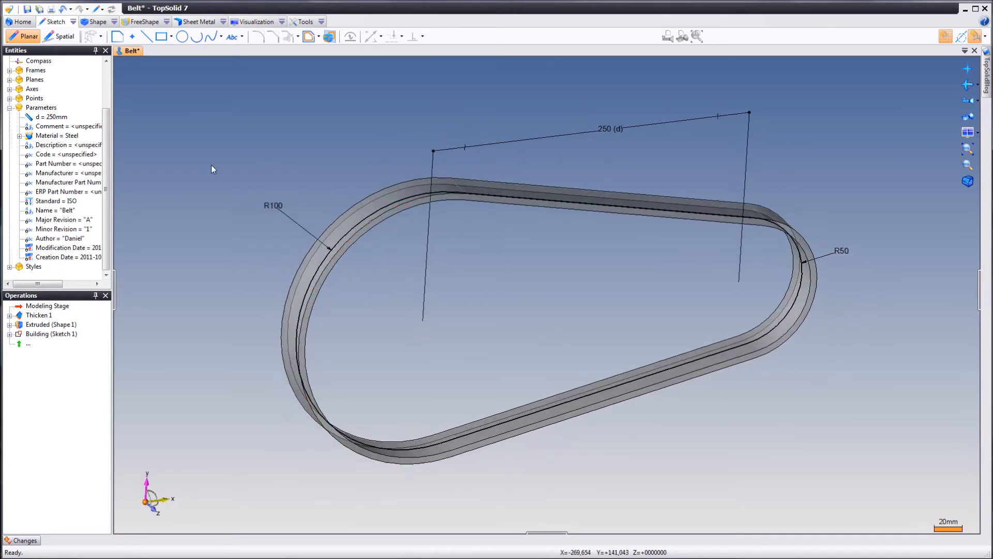
Create a length parameter L measuring the Sketch 1 belt profile, about 981.27 mm.
right_click(41, 106)
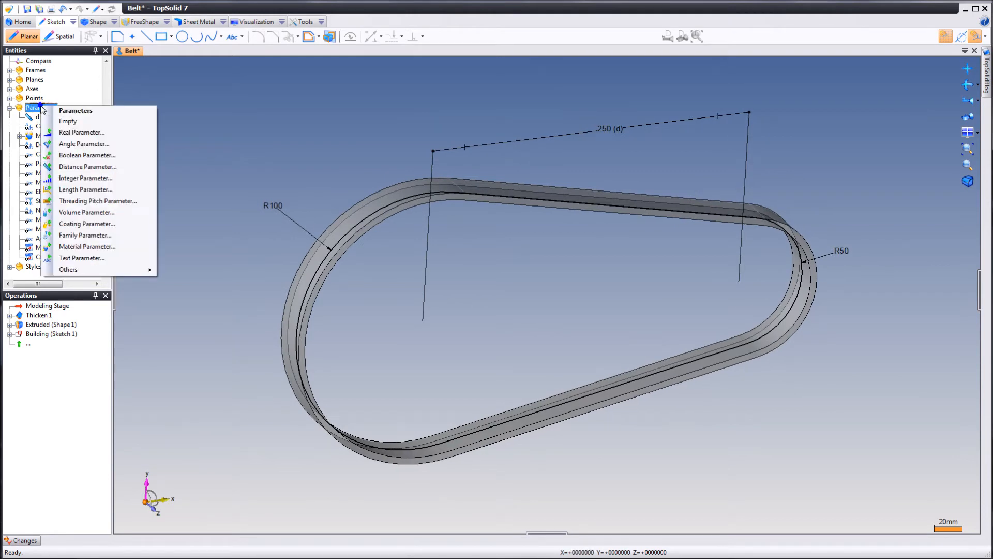
left_click(84, 189)
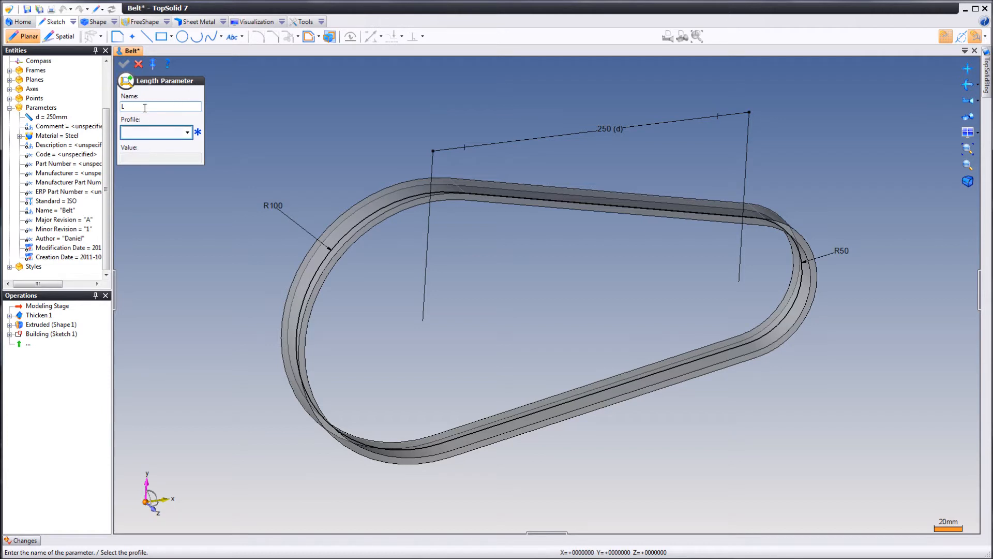
left_click(154, 131)
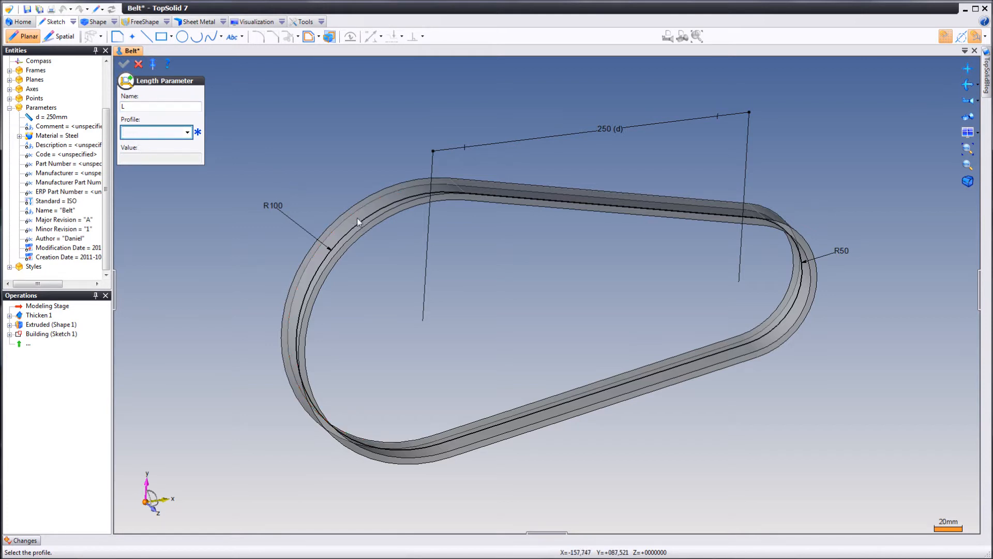
left_click(358, 221)
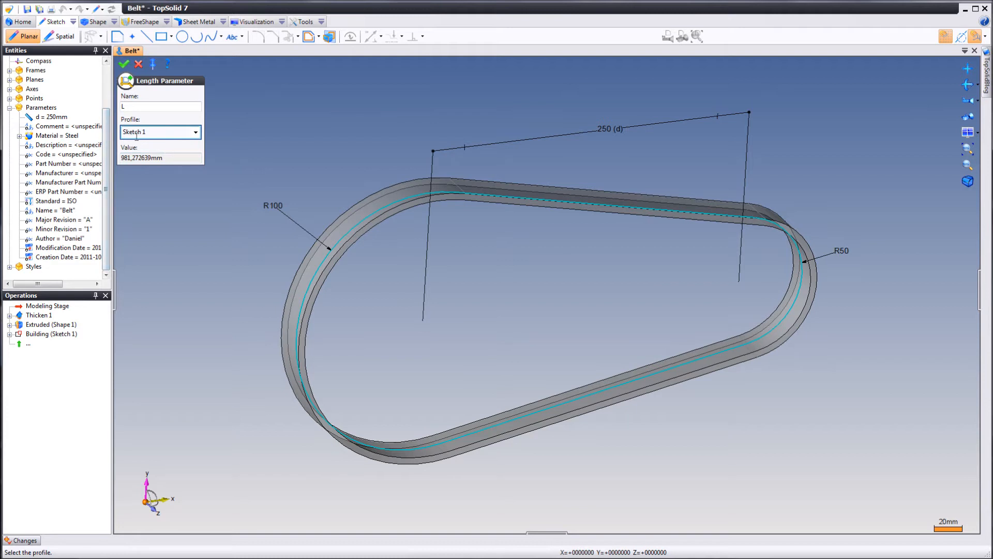
left_click(125, 63)
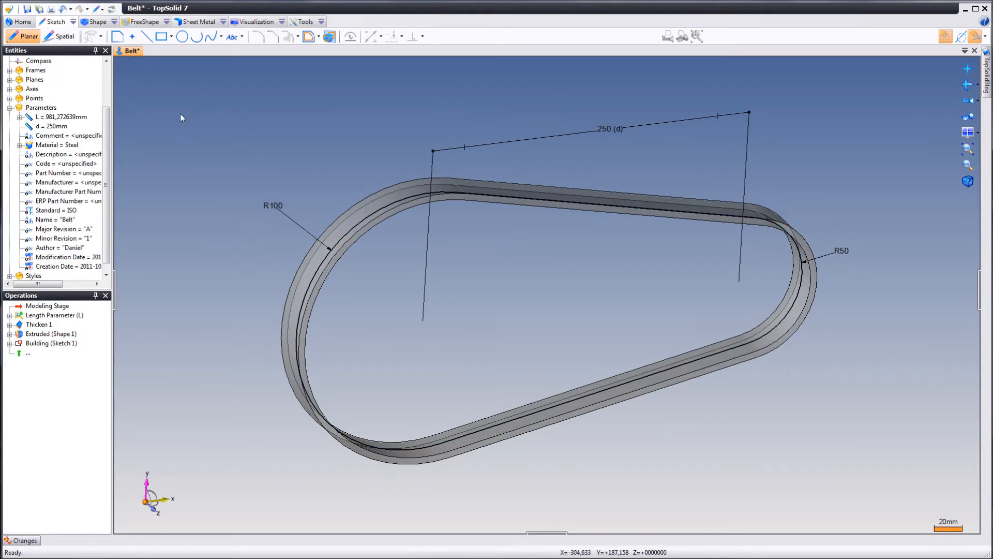
left_click(306, 22)
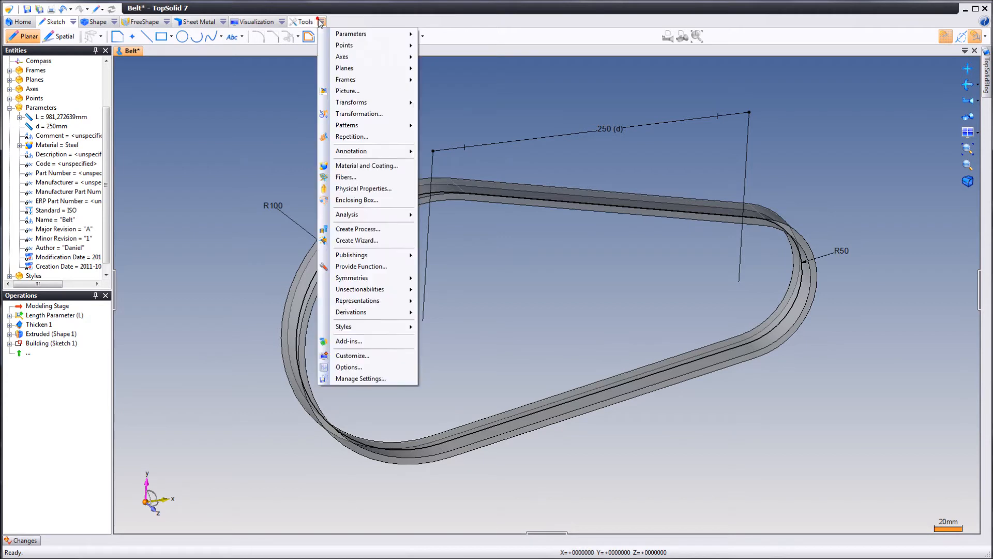
mouse_move(352, 33)
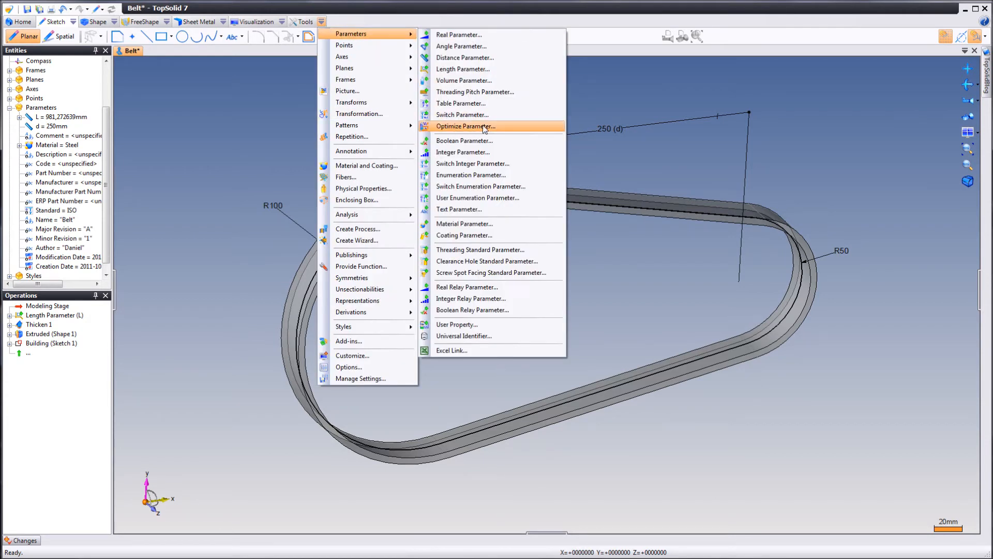
Start Optimize Parameter with measurement L and target value 1000.
left_click(466, 127)
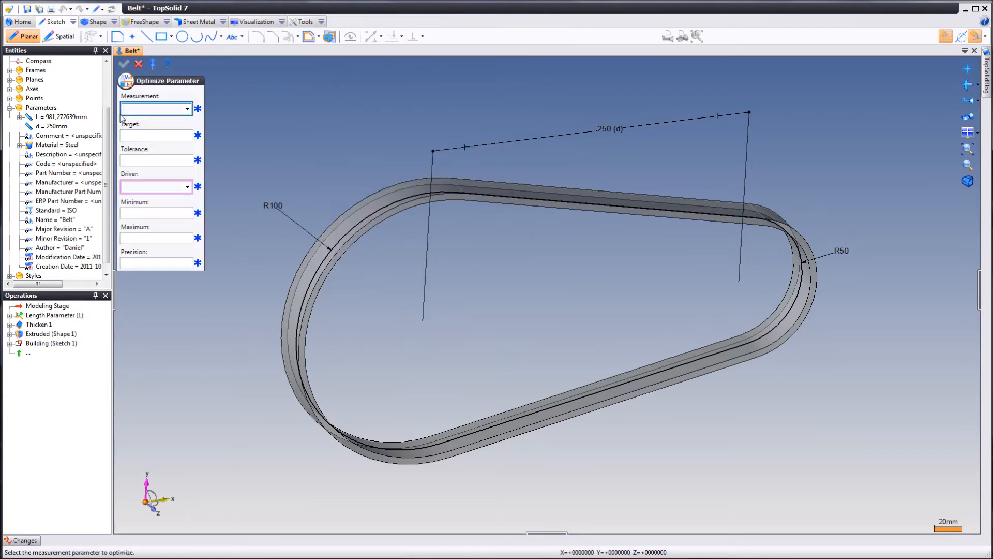
left_click(187, 108)
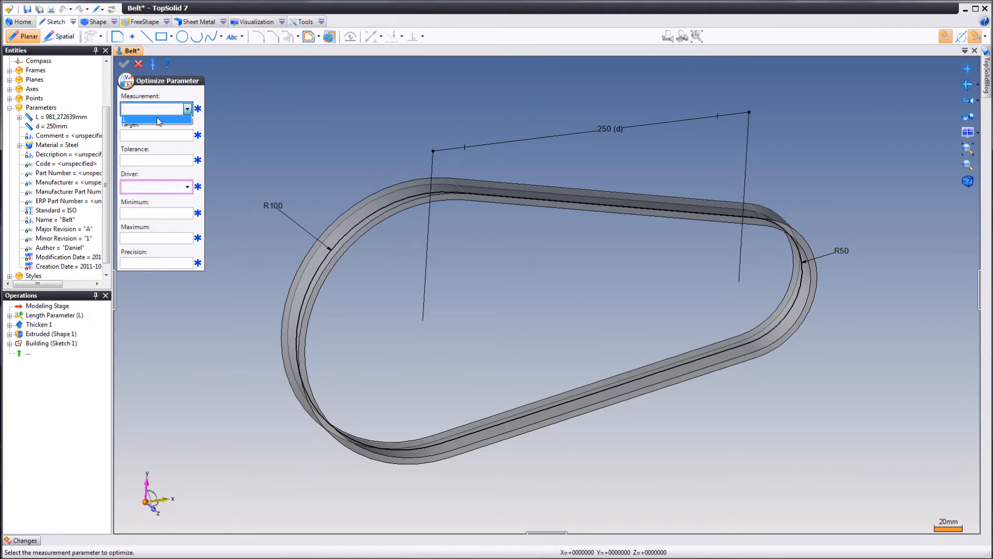
left_click(157, 120)
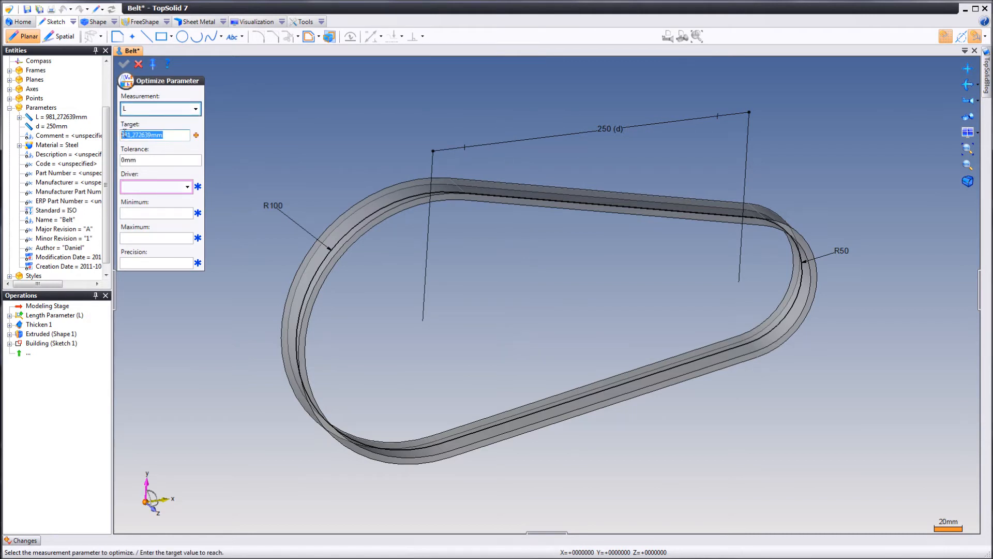
type("1")
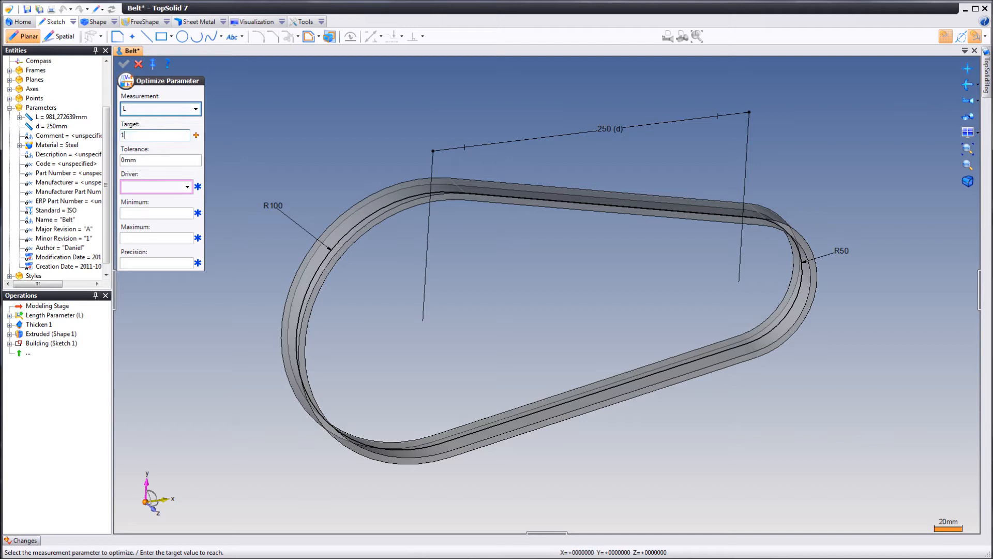
type("000")
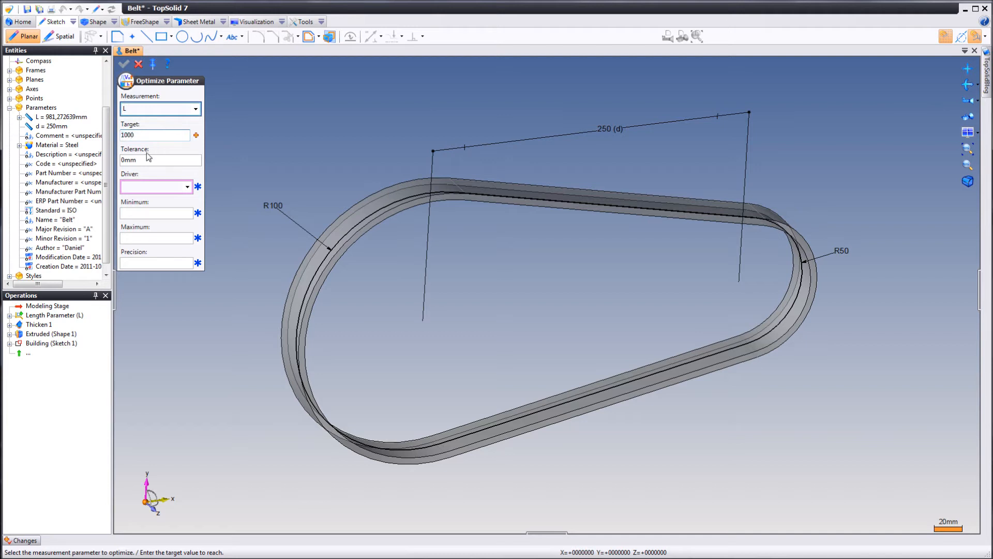
Choose d as the driver with minimum 220 mm and maximum 320 mm.
left_click(187, 187)
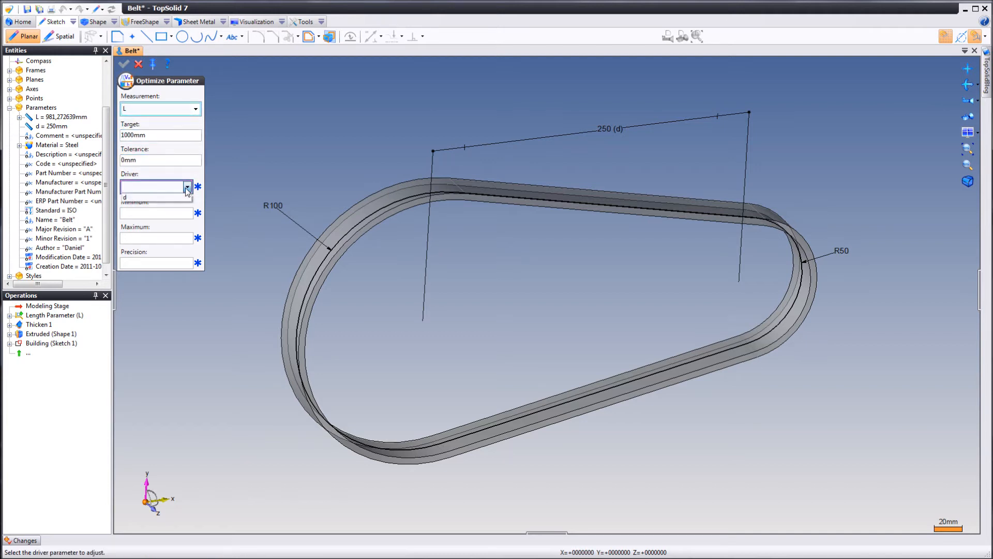
left_click(146, 197)
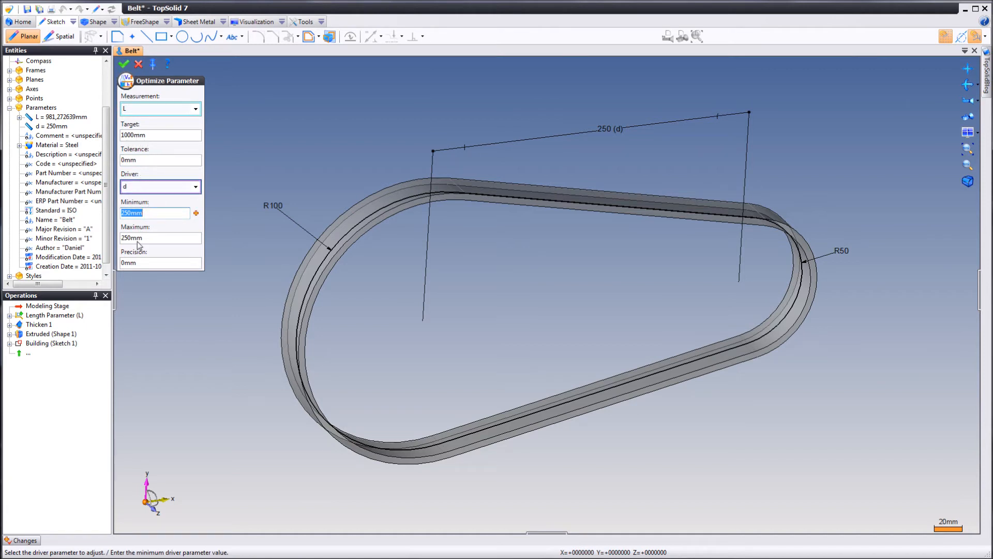
mouse_move(277, 180)
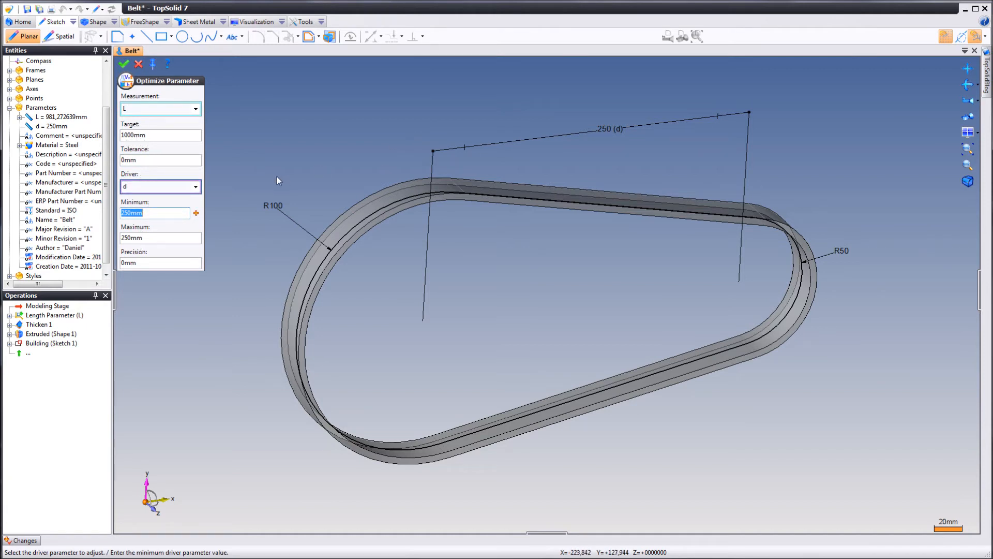
type("220")
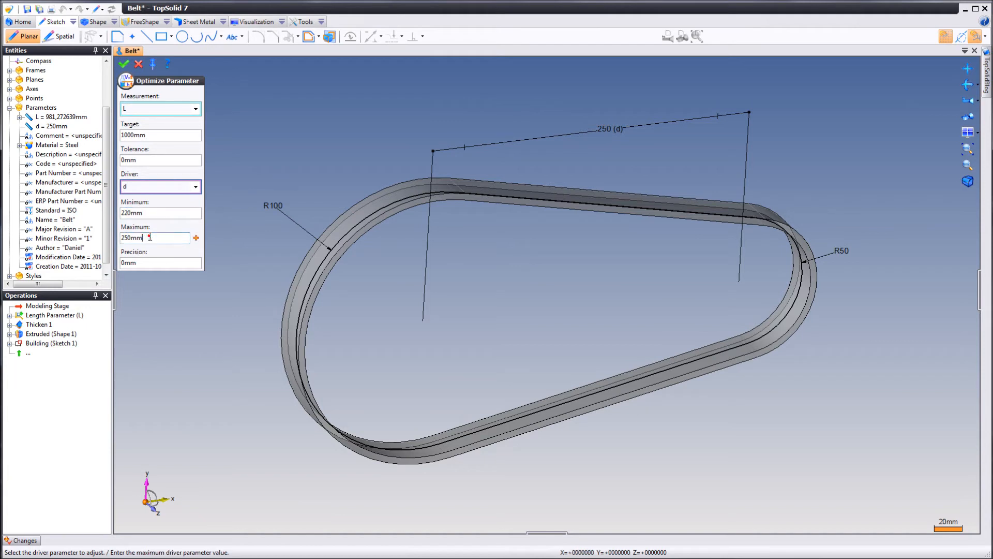
triple_click(152, 238)
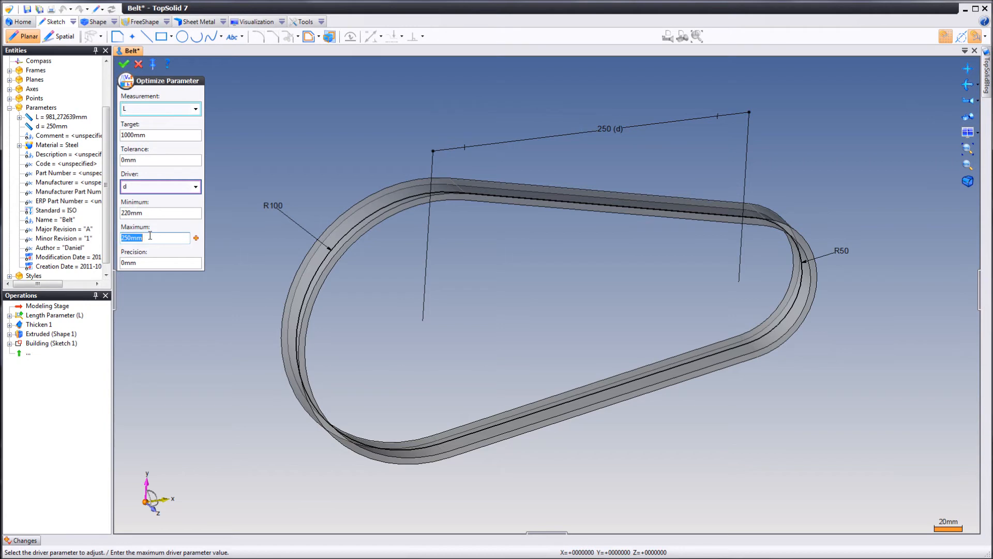
type("320")
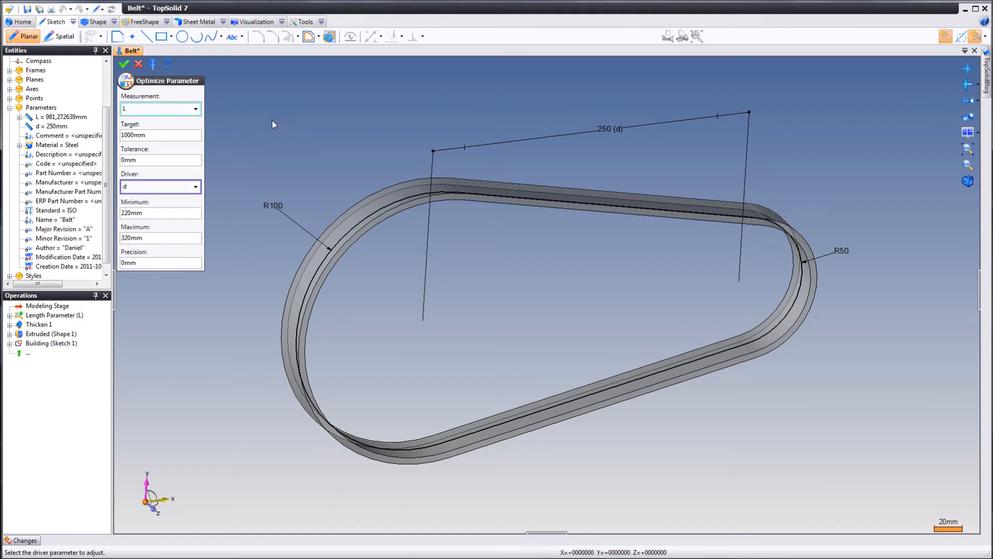
Run the optimization so L reaches 1000 mm with d about 259.549 mm, and acknowledge success.
left_click(123, 63)
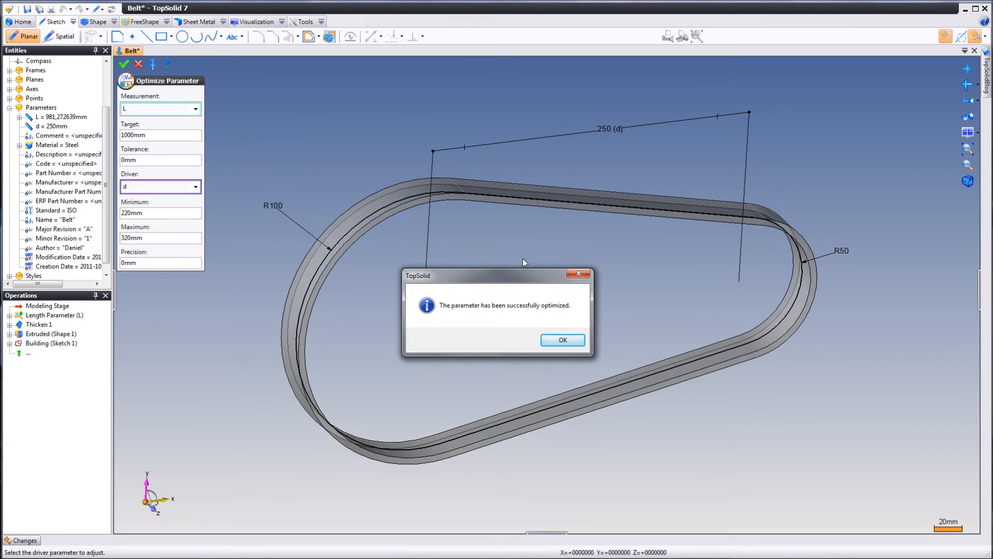
mouse_move(498, 317)
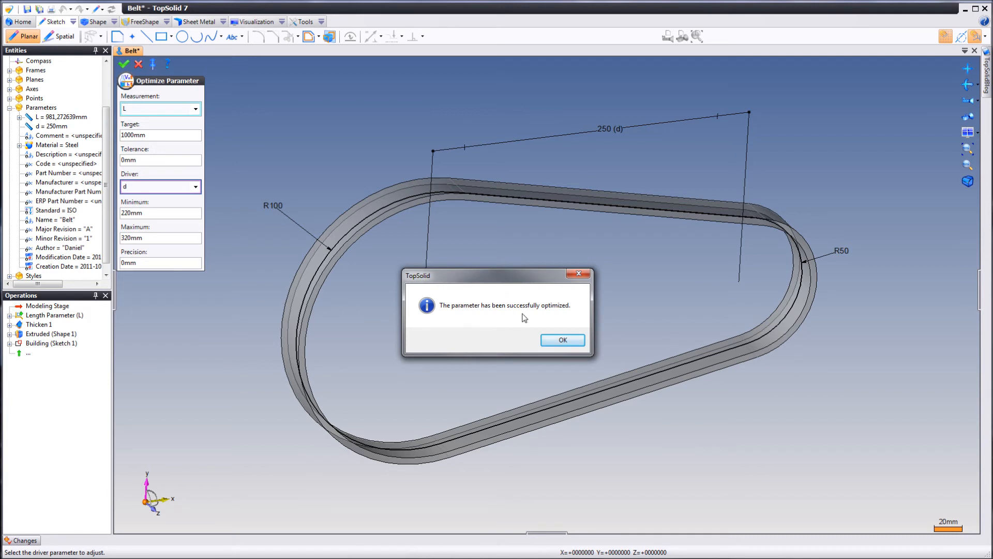
mouse_move(561, 340)
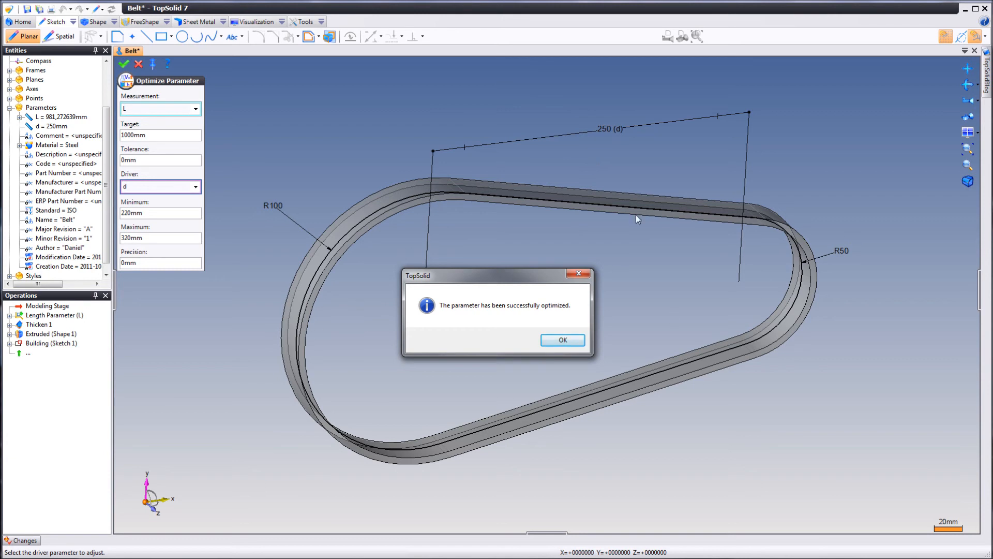
mouse_move(478, 325)
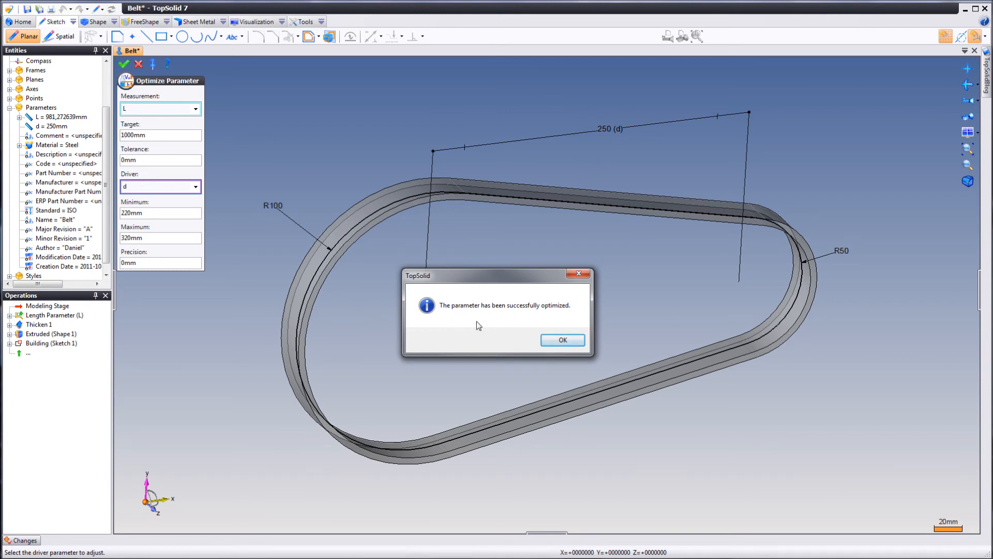
left_click(561, 339)
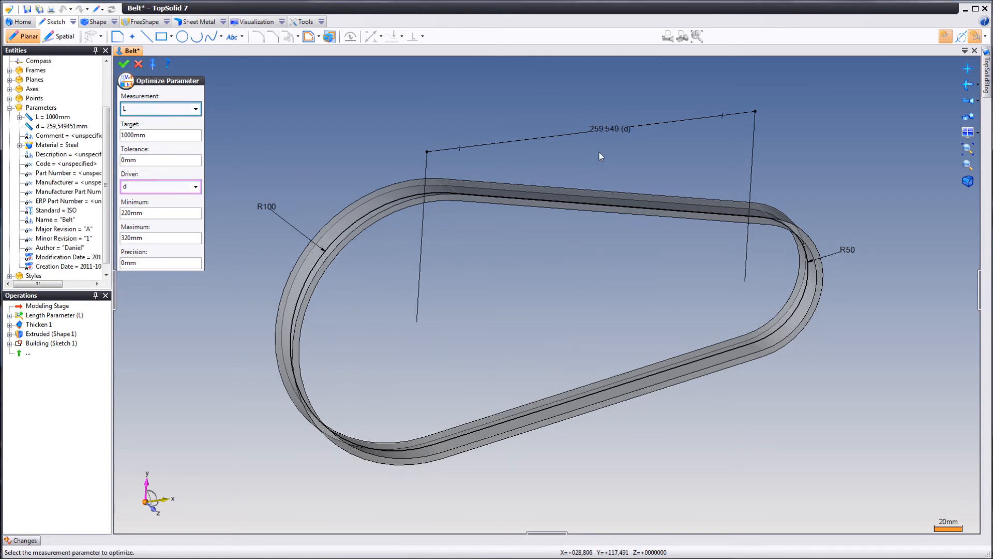
Exit the Optimize Parameter command, keeping L at 1000 mm and d at 259.549 mm.
left_click(124, 63)
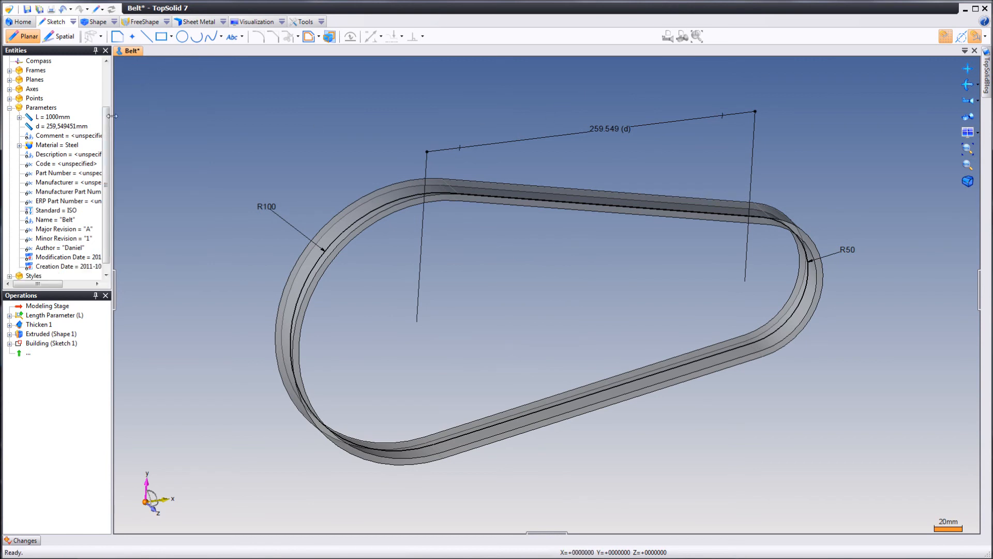
mouse_move(596, 114)
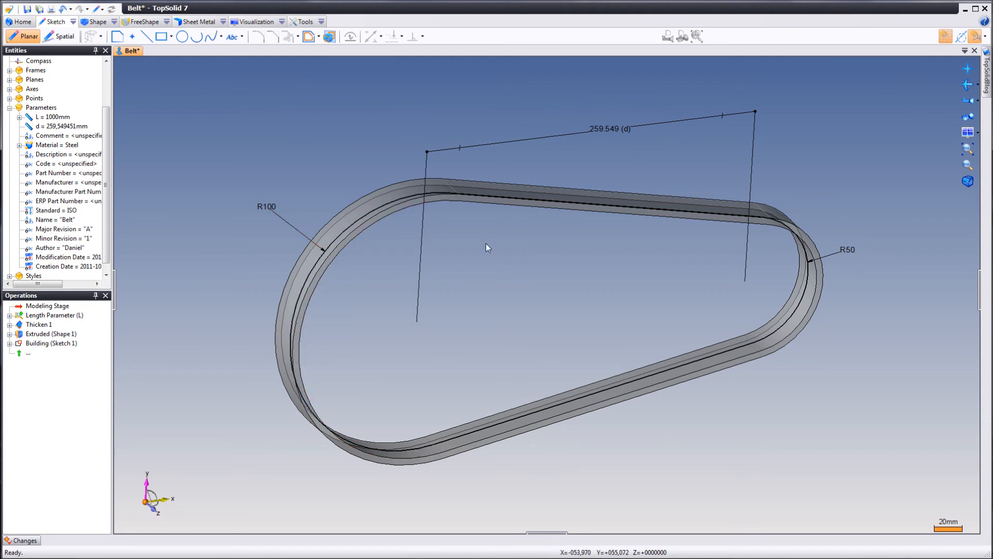
mouse_move(641, 310)
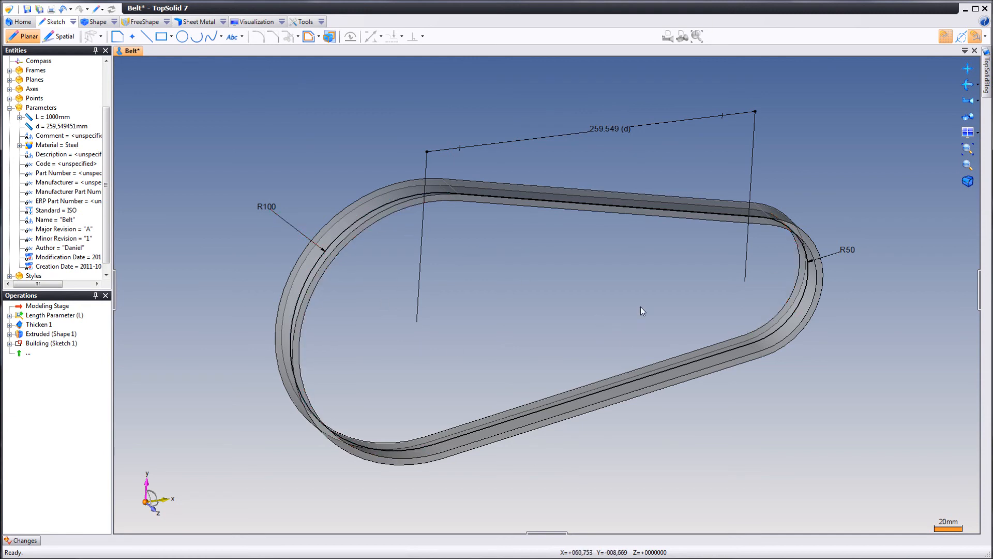
mouse_move(879, 382)
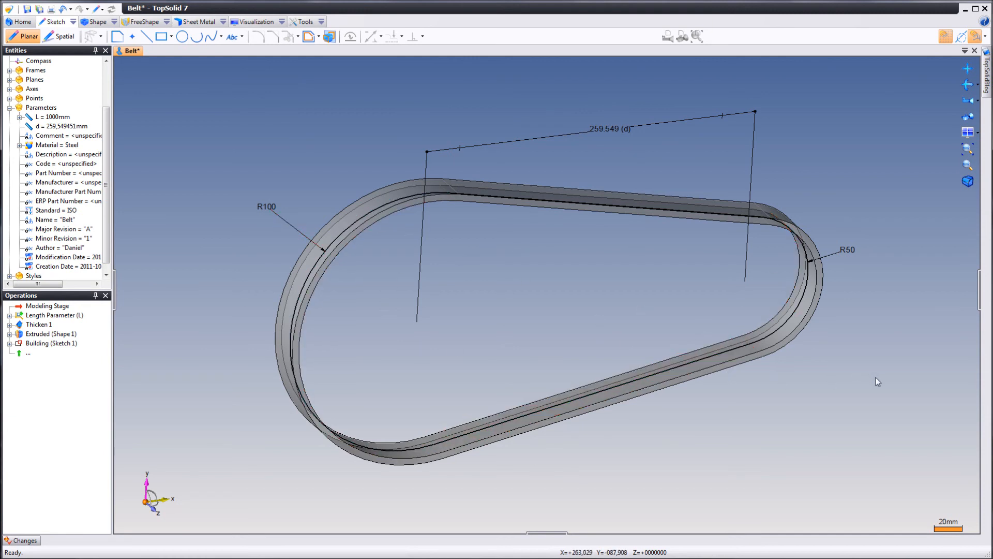